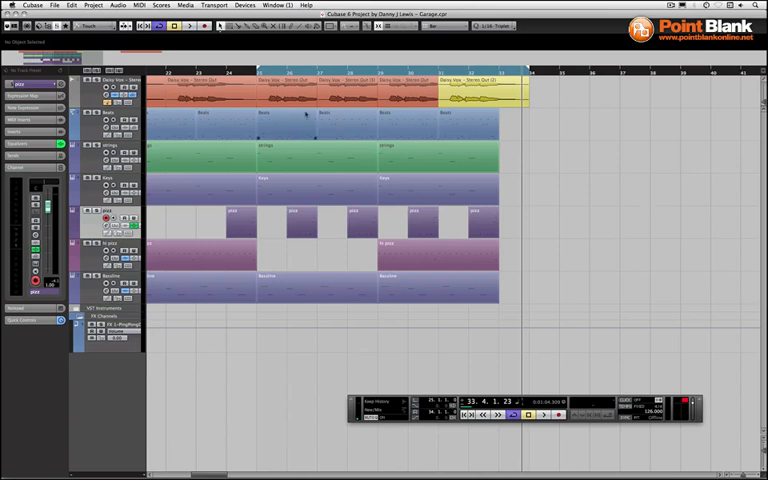
Open the Daisy Vox vocal part in the Sample Editor for VariAudio pitch editing.
double_click(480, 95)
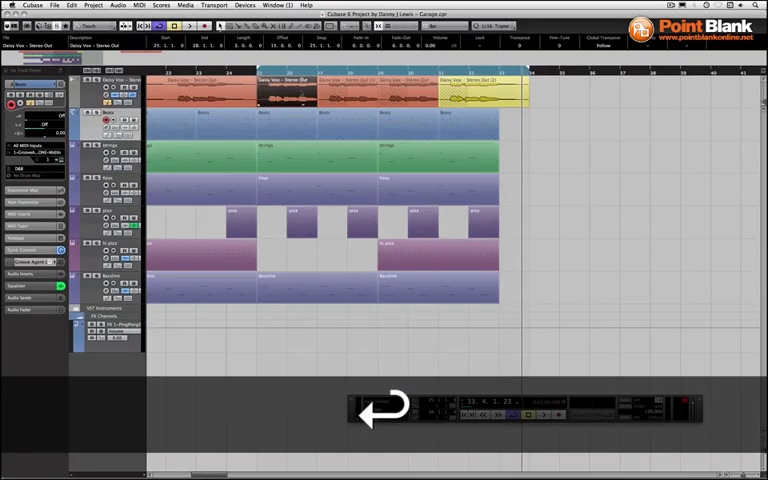
double_click(285, 88)
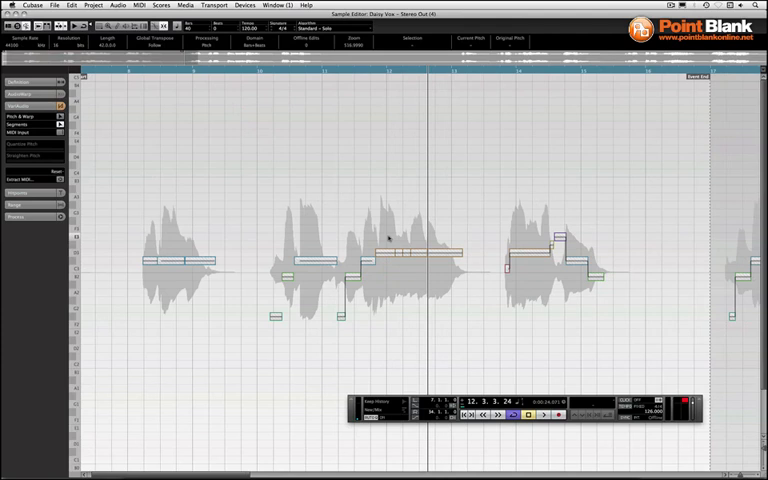
mouse_move(457, 235)
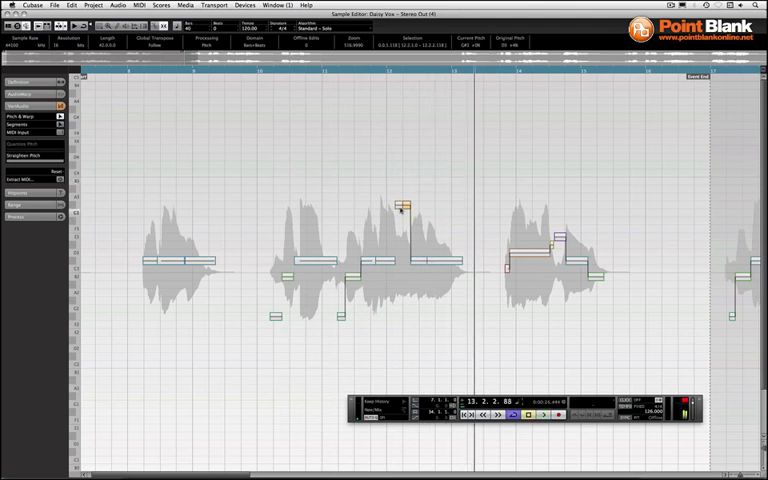
Lower the long note at bar 14 a step and raise the following short note.
left_click(398, 205)
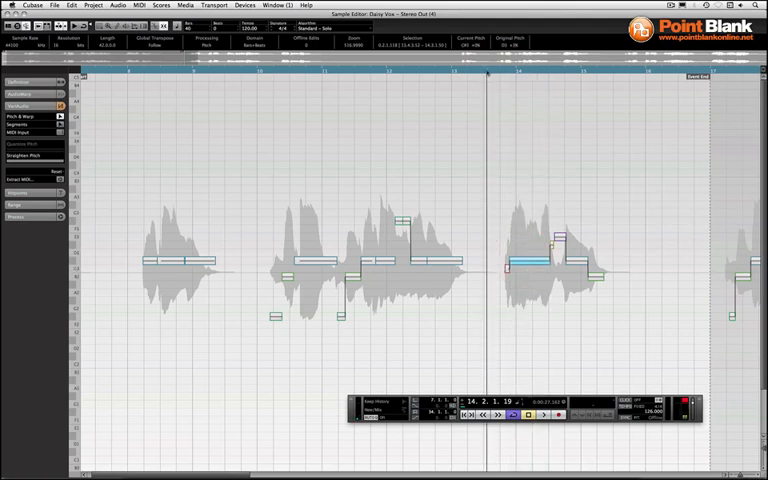
left_click(542, 414)
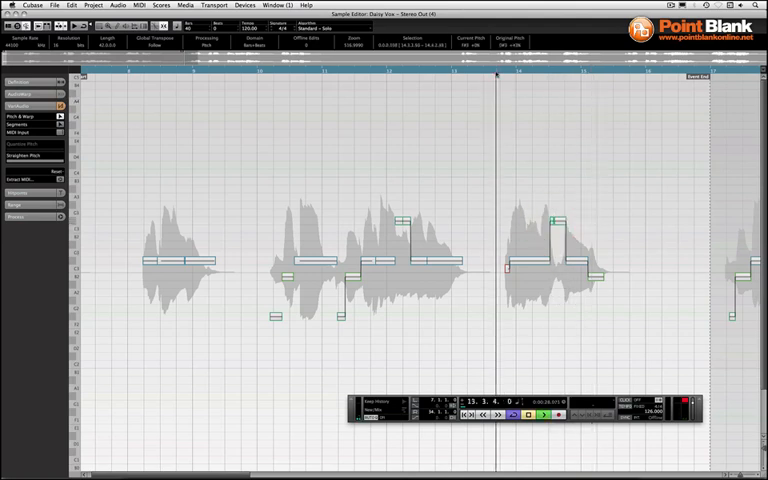
left_click(540, 414)
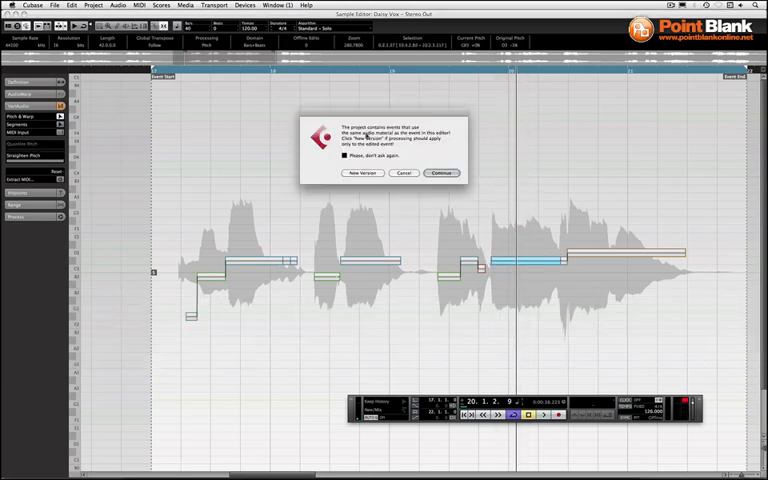
Choose New Version so the pitch edits apply to a new copy of the audio.
left_click(441, 173)
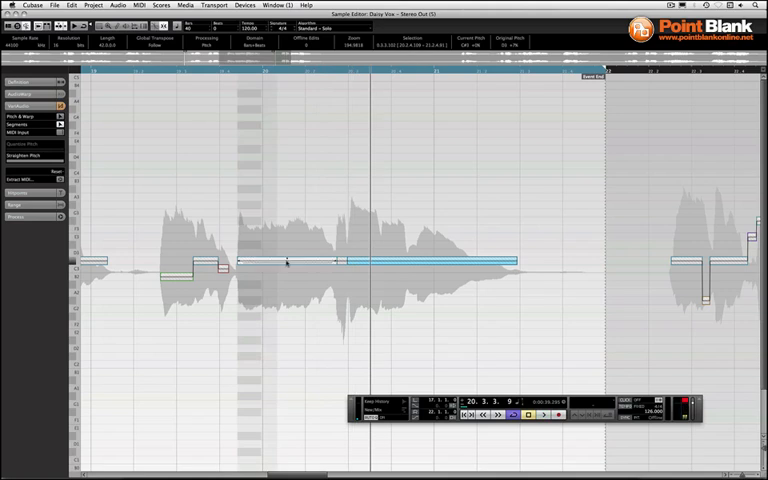
left_click(287, 263)
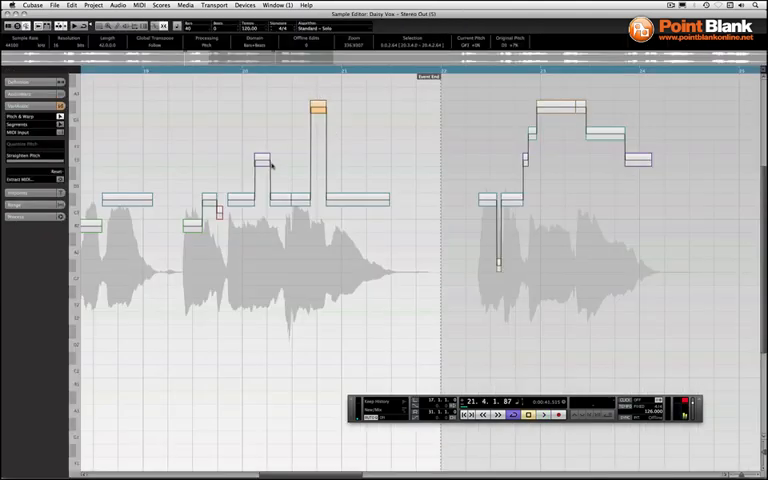
Close the Sample Editor and start playback of the arrangement from bar 8.
left_click(260, 160)
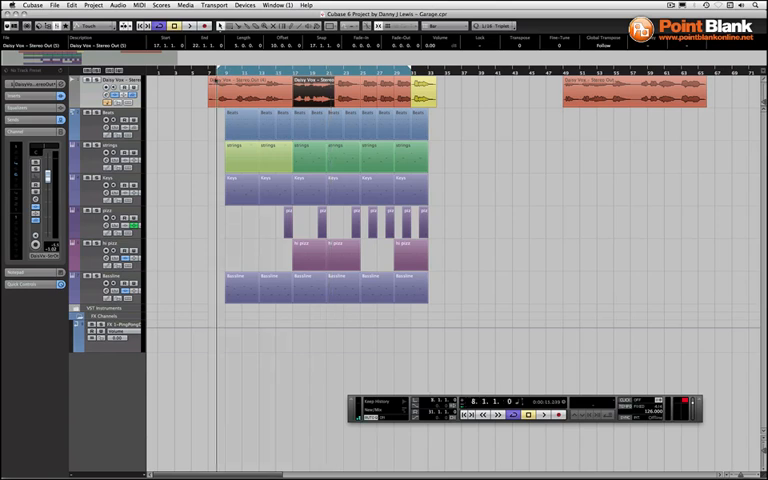
left_click(540, 414)
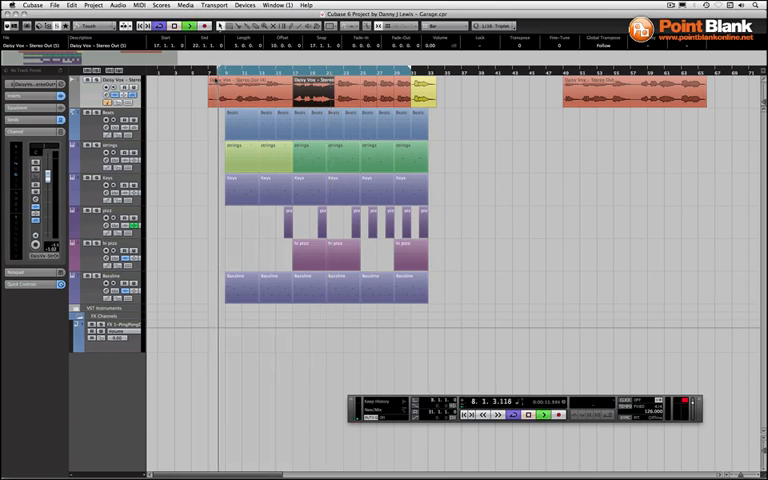